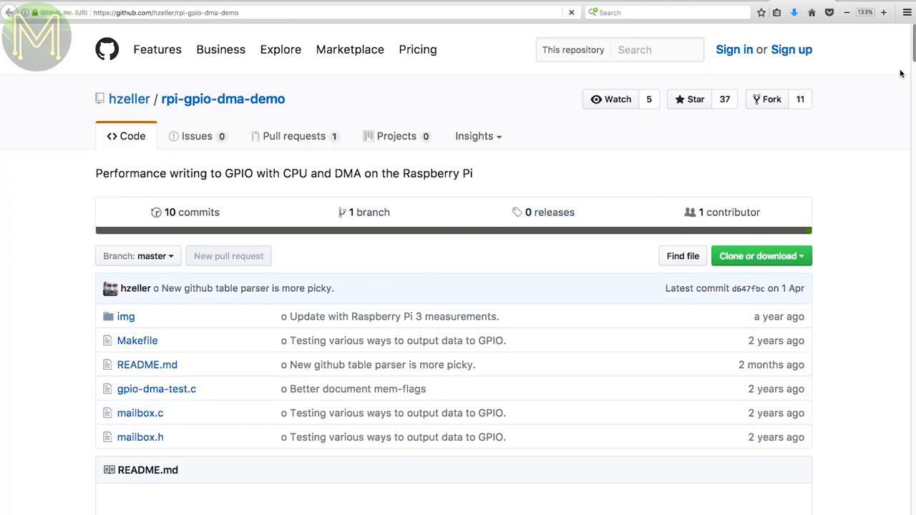
Scroll the rpi-gpio-dma-demo README down to its compile instructions and six-test usage list
scroll(down, 3)
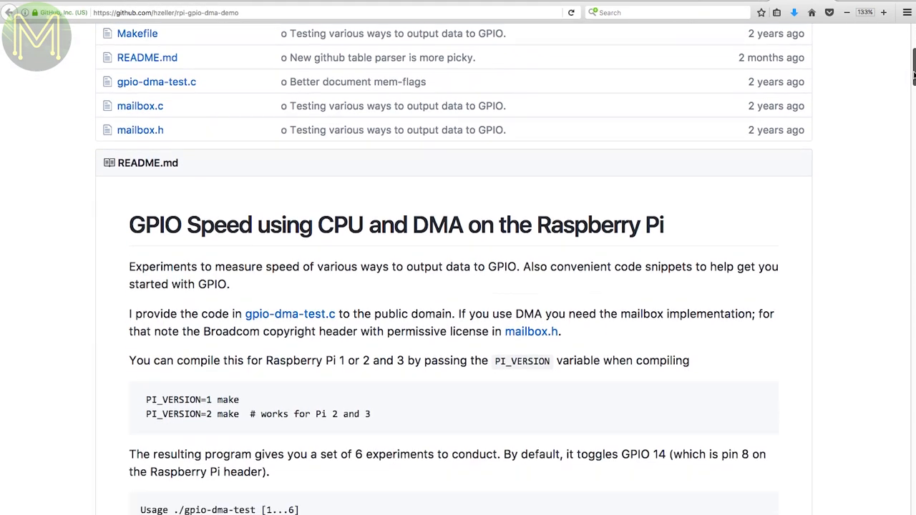
scroll(down, 3)
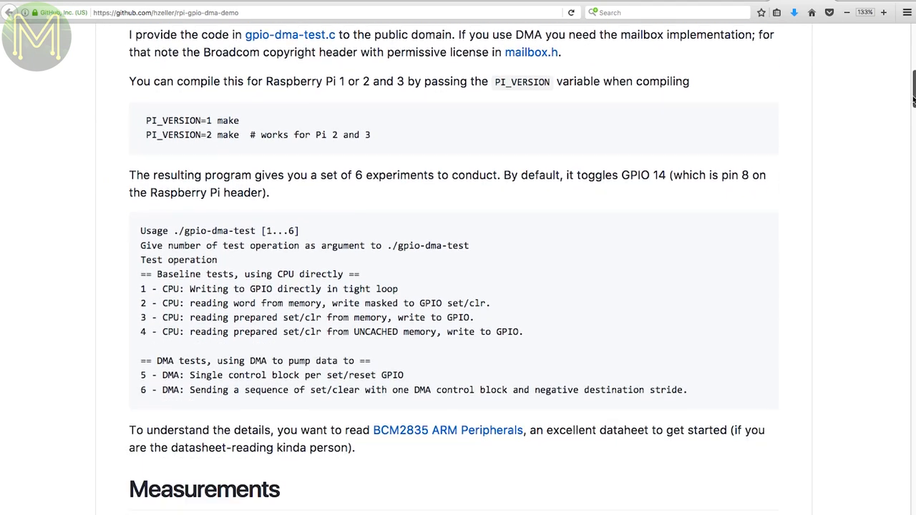
scroll(down, 3)
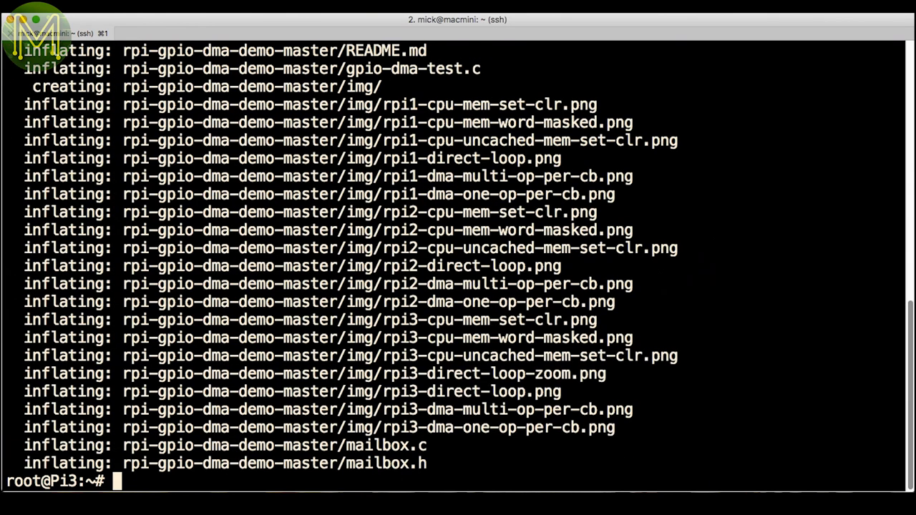
Enter rpi-gpio-dma-demo-master, list its files, and run ./gpio-dma-test to print usage
text(cd rpi-gpio-dma-demo-master/)
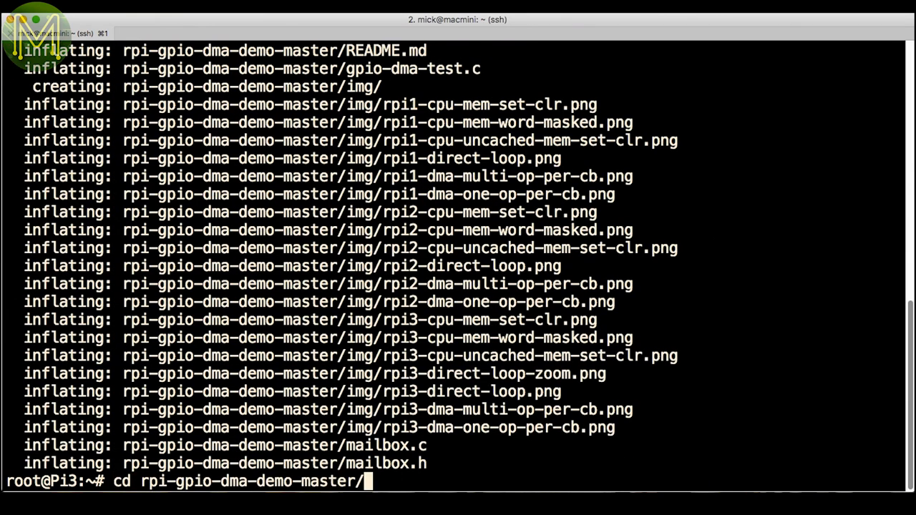
text(ls -l)
text(make)
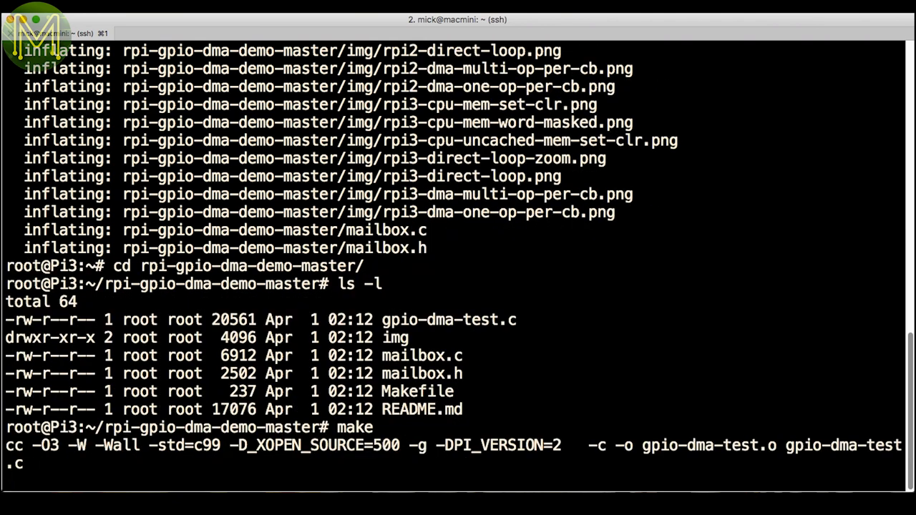
text(./gpio-dma-test)
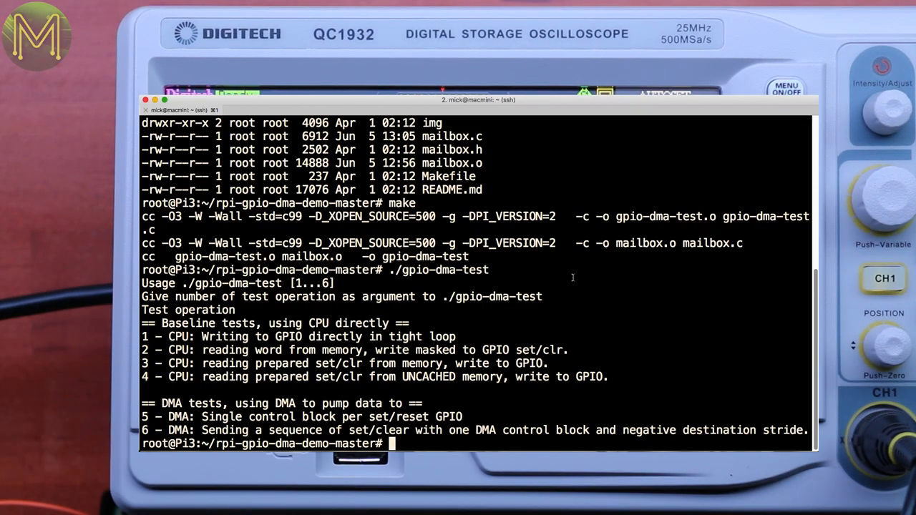
Run ./gpio-dma-test to toggle GPIO 14 for the oscilloscope speed test
text(./gpio-dma-test)
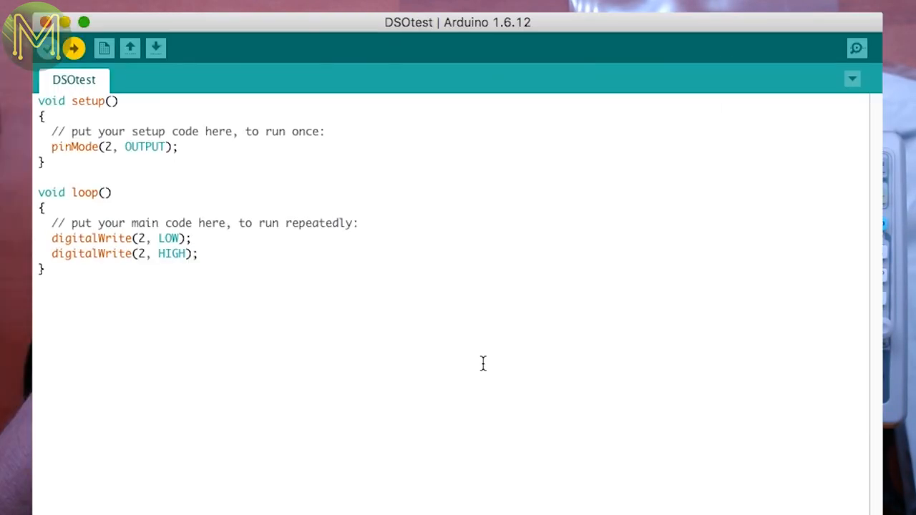
mouse_move(498, 408)
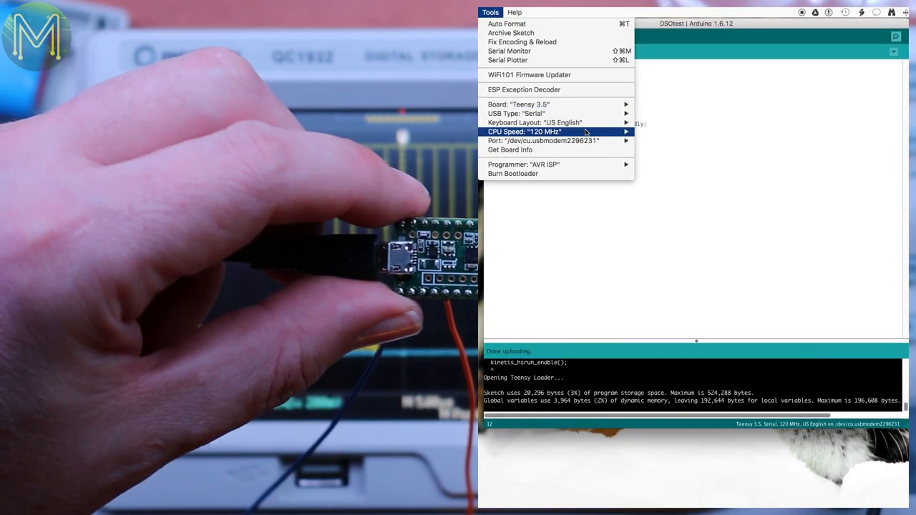
mouse_move(586, 132)
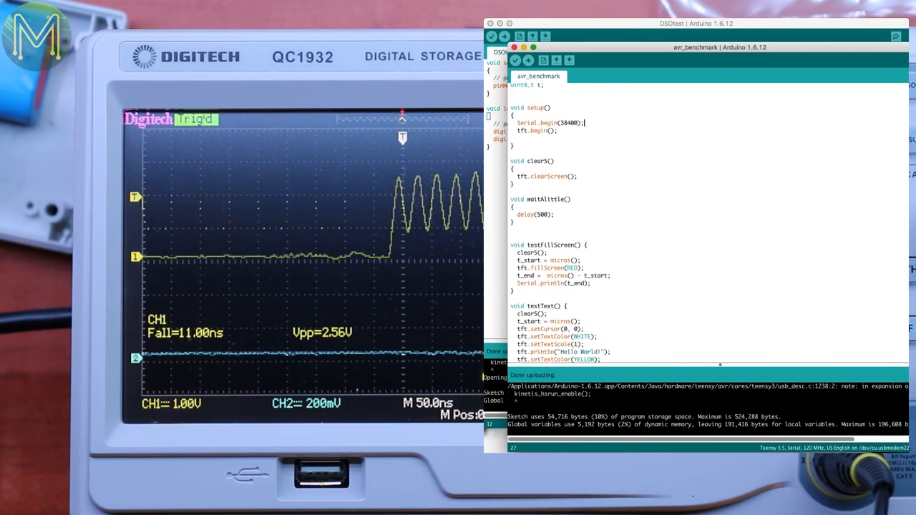
Scroll through the avr_benchmark sketch while uploading it to the Teensy 3.5
scroll(down, 3)
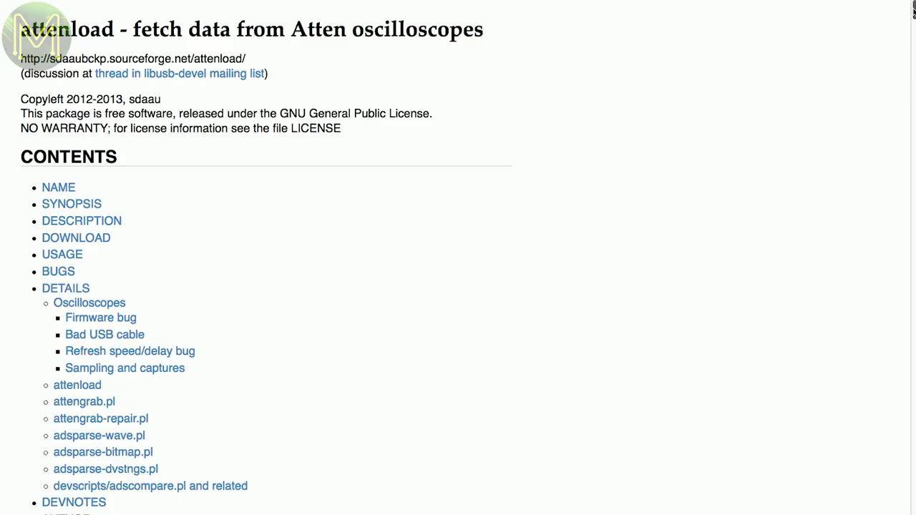
Scroll the attenload page past Synopsis and Description to the Download and Usage sections
scroll(down, 3)
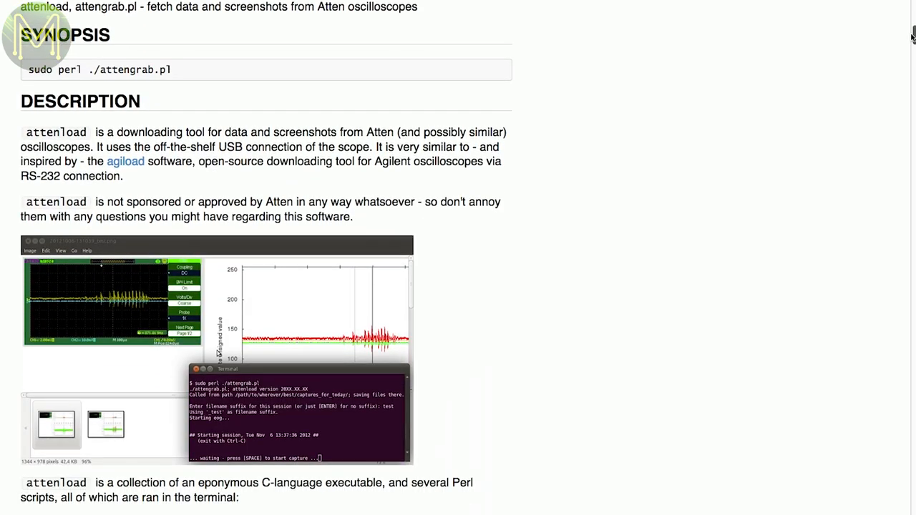
scroll(down, 3)
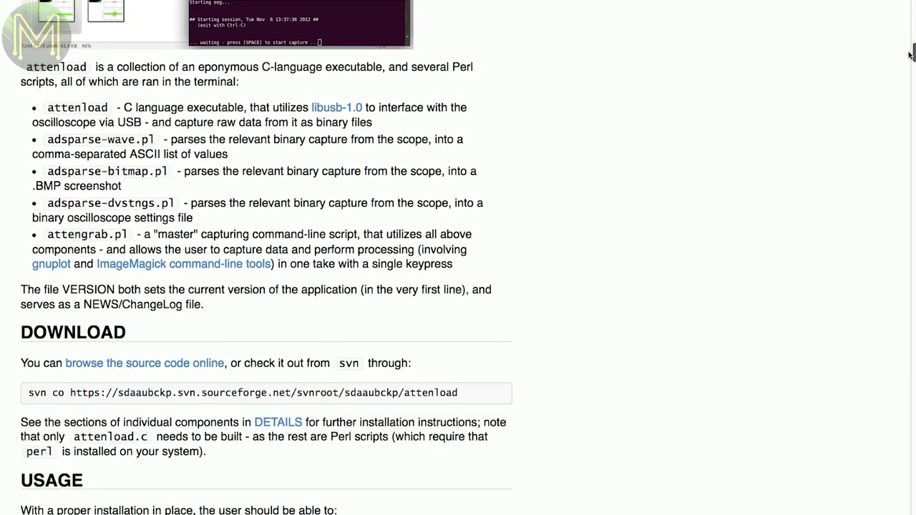
scroll(down, 3)
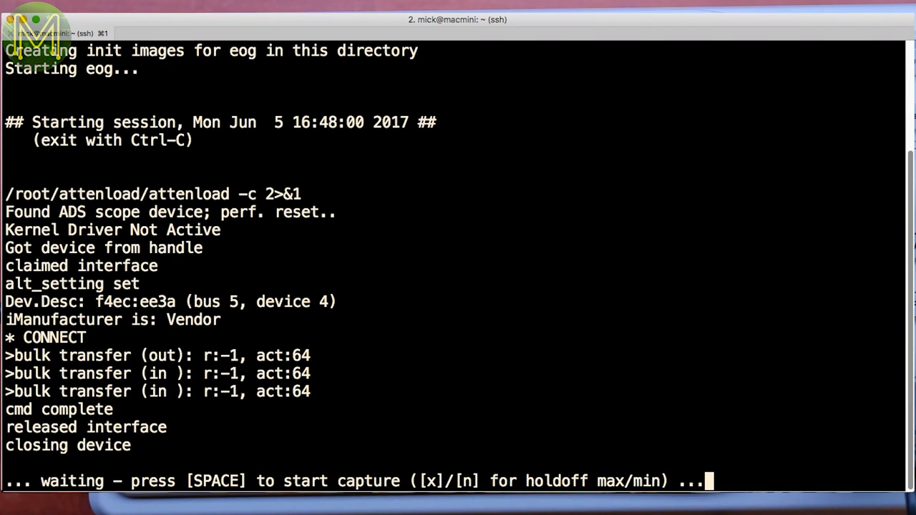
Press Space at the attengrab prompt to start capturing oscilloscope waveform data
key(space)
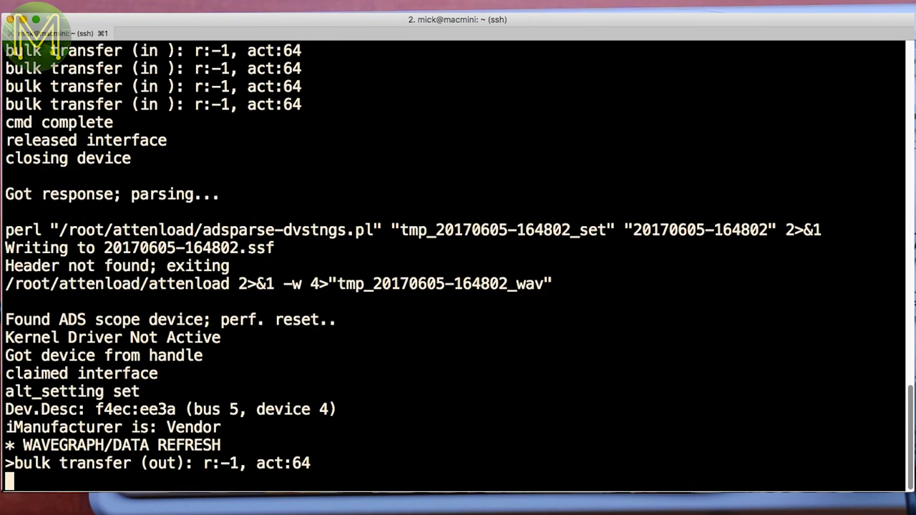